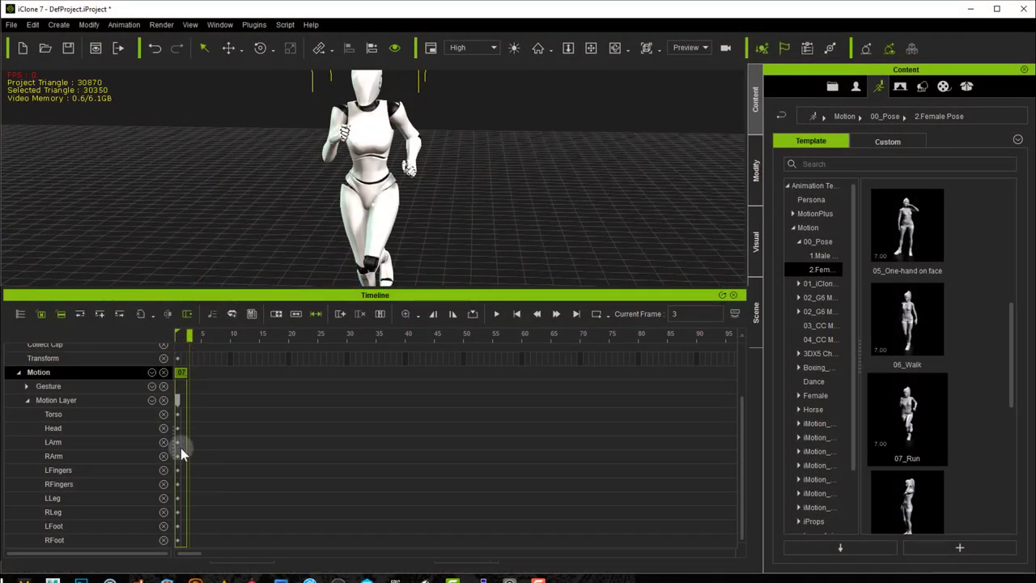
mouse_move(178, 447)
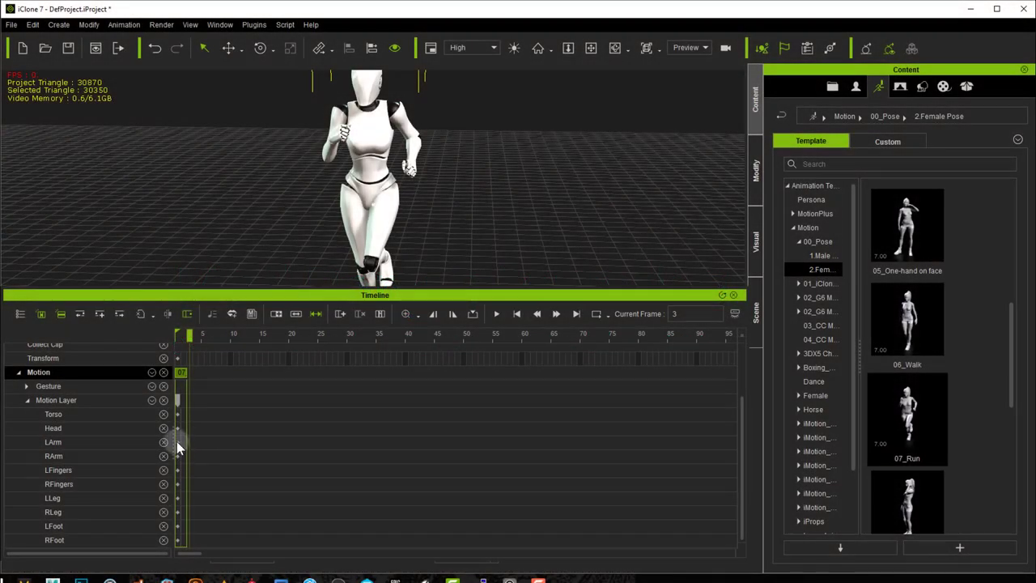
Copy the LArm key and paste it symmetrically onto the RArm track
right_click(176, 441)
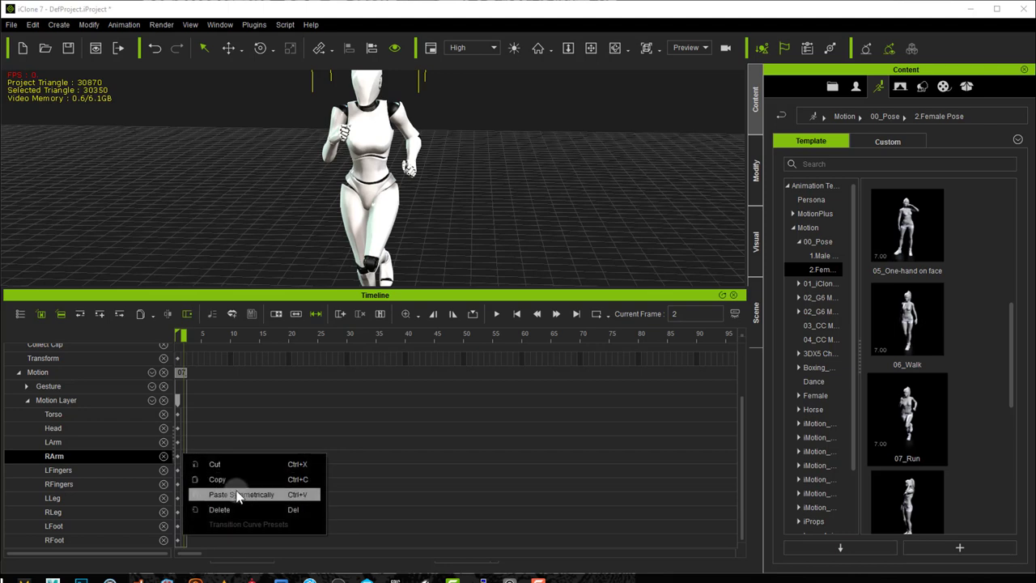
click(240, 494)
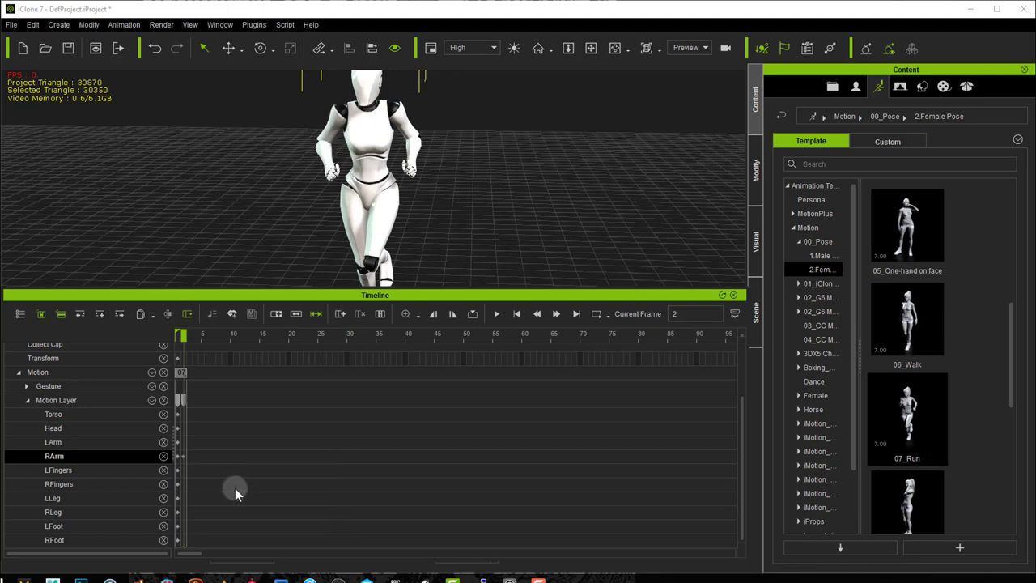
mouse_move(118, 495)
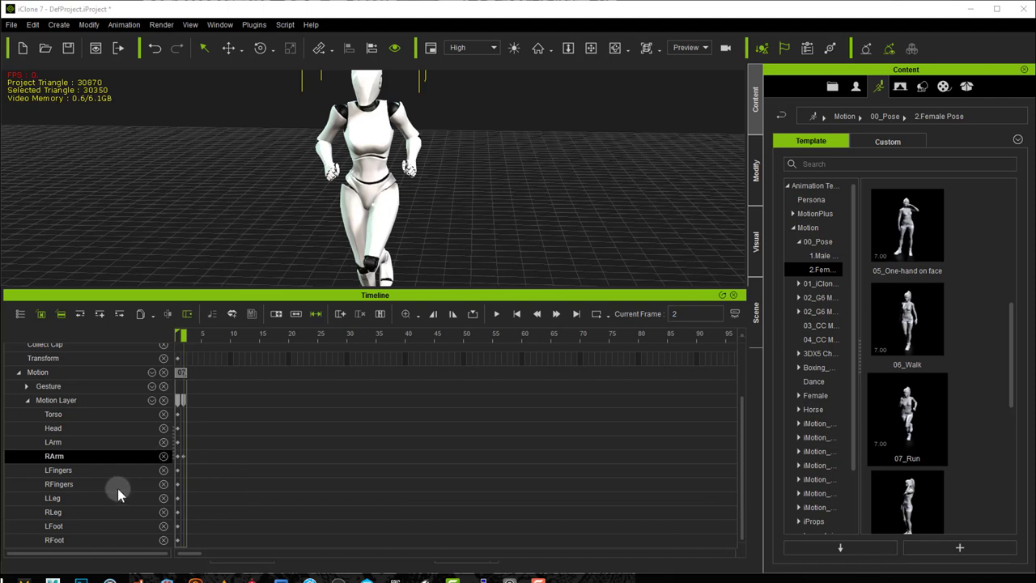
mouse_move(146, 421)
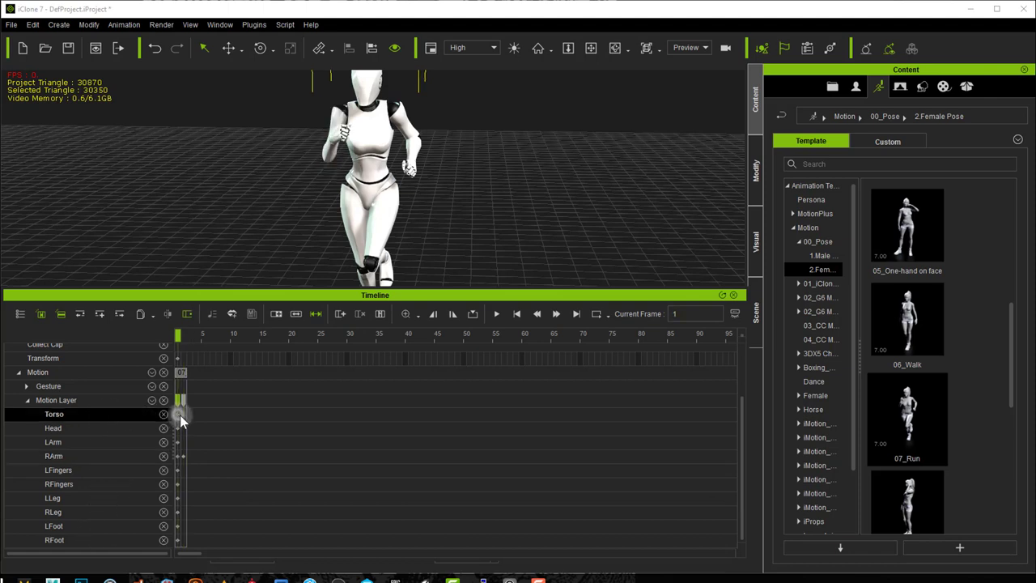
right_click(180, 417)
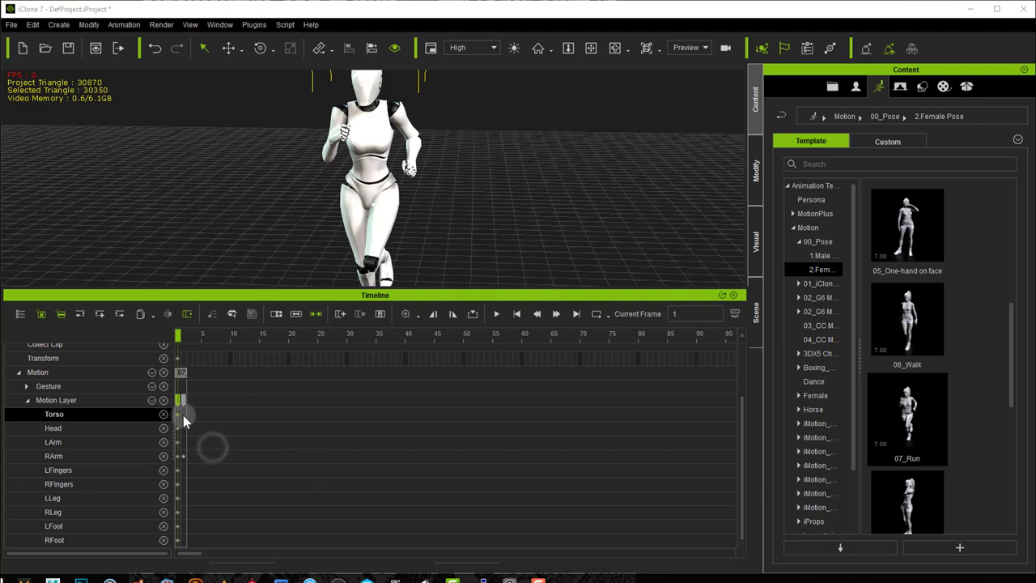
right_click(181, 415)
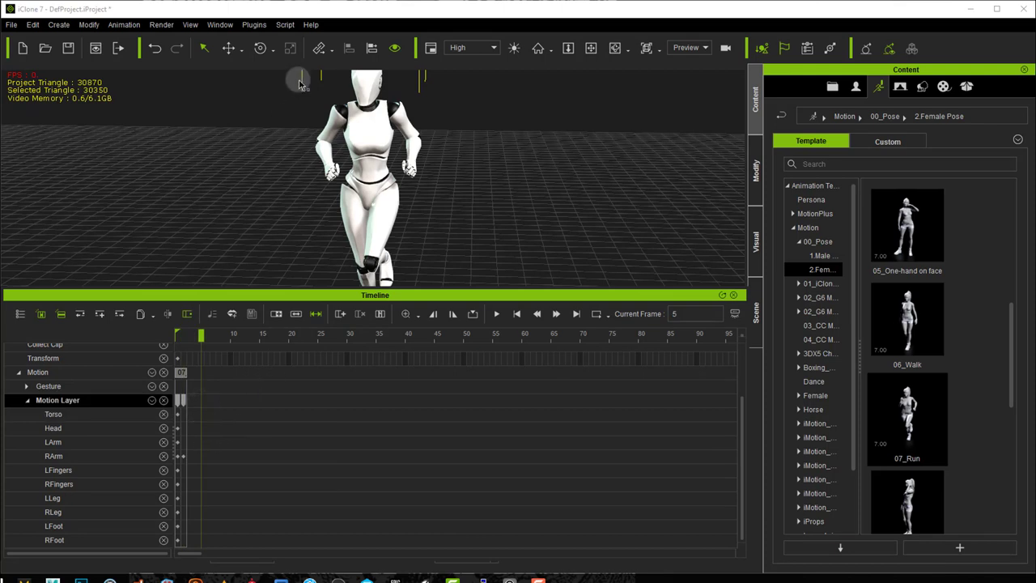
Run Plugins > Invert Pose > Invert Pose twice to flip the dummy's running pose
click(255, 24)
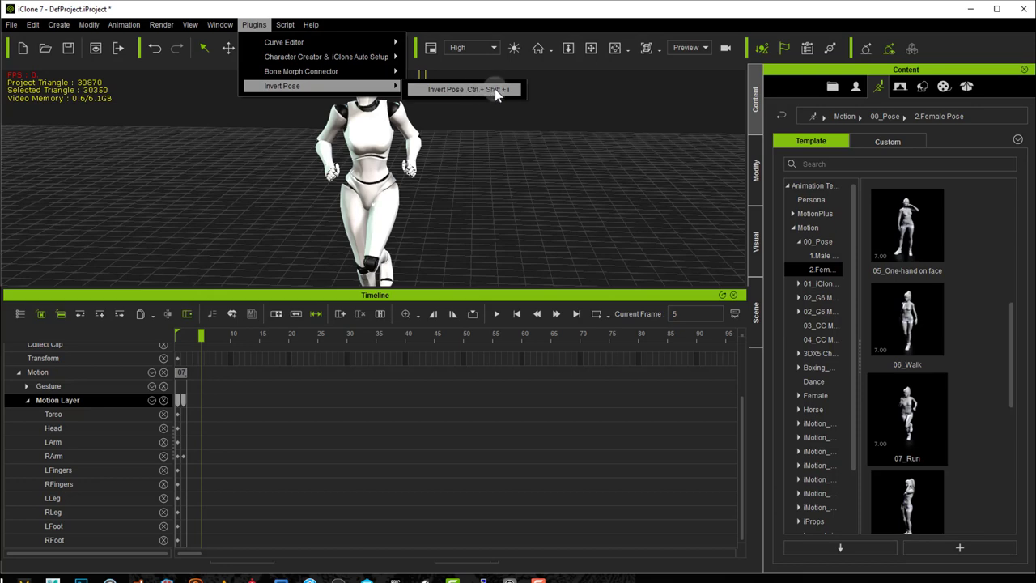
click(447, 89)
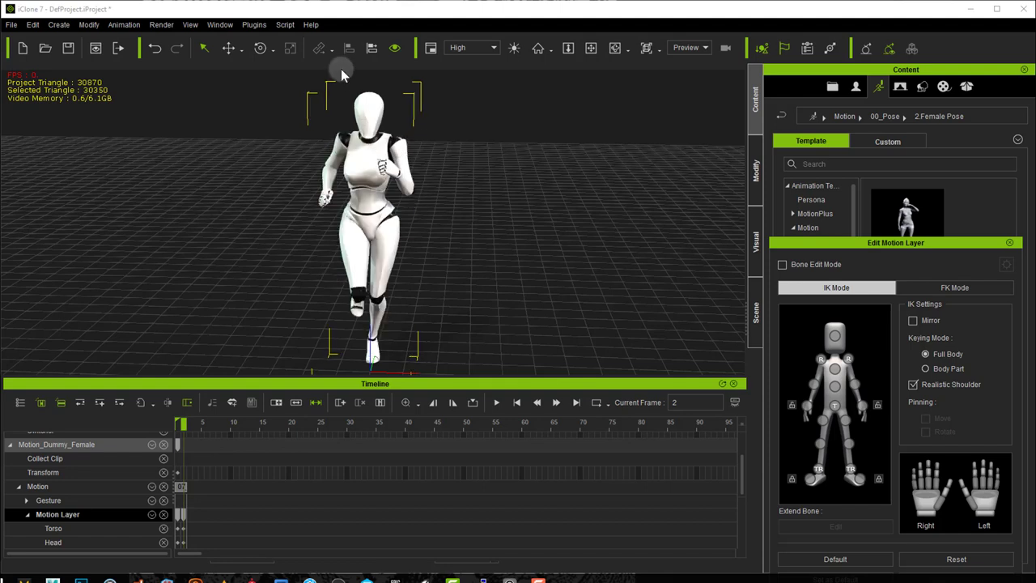
click(252, 24)
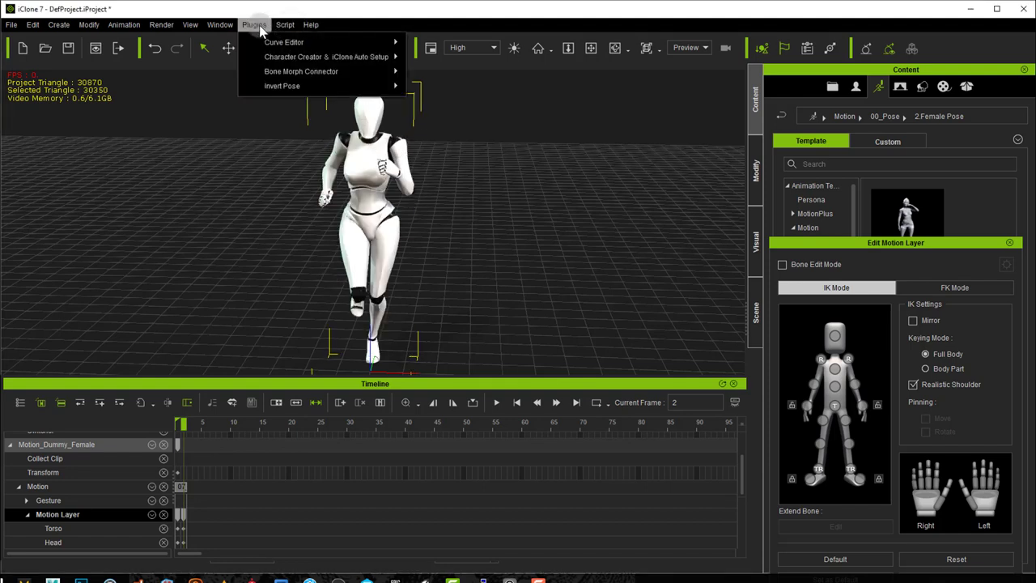
mouse_move(281, 86)
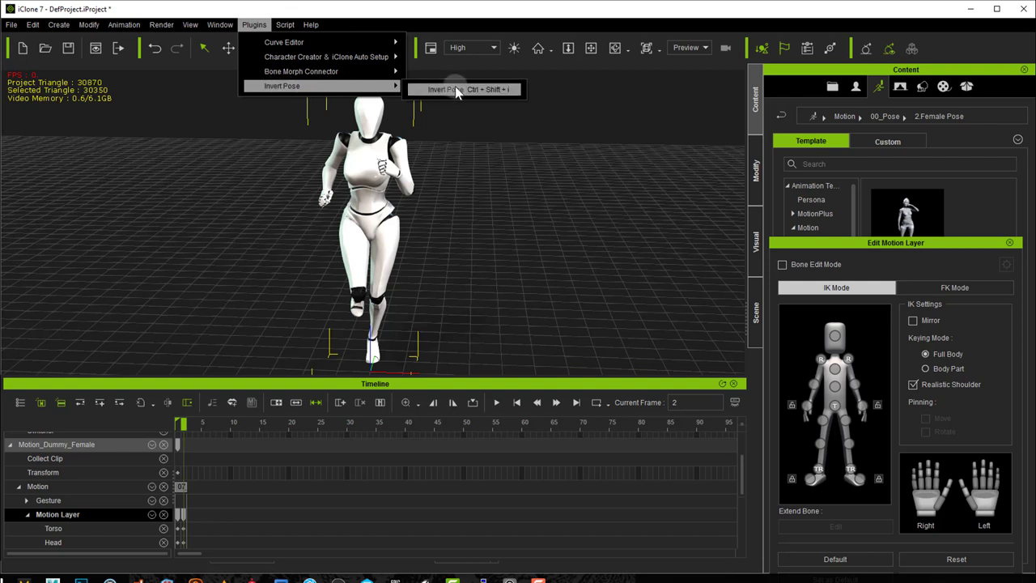
click(461, 89)
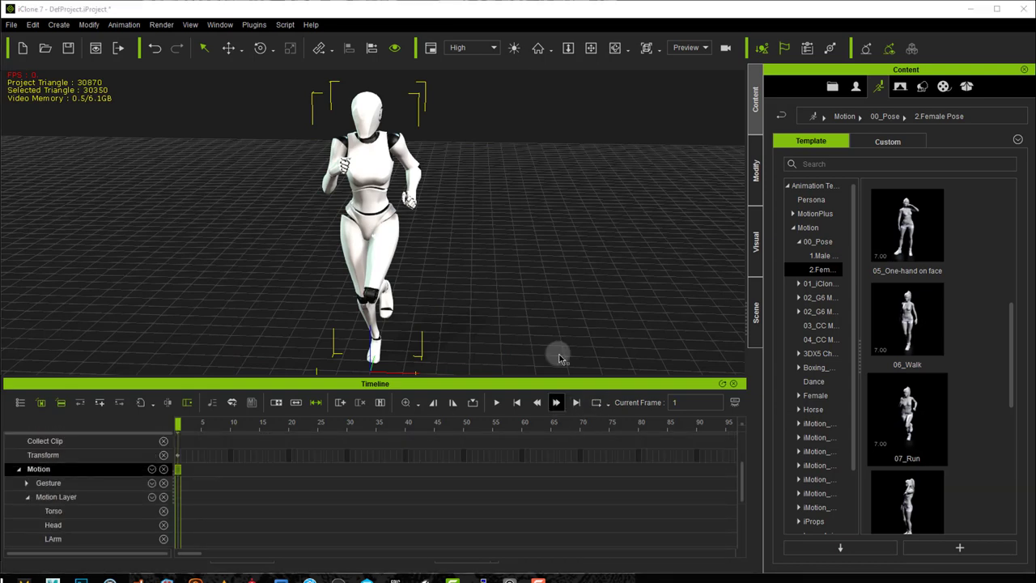
Bring up the Motion track's context menu for the dummy's clip
click(252, 24)
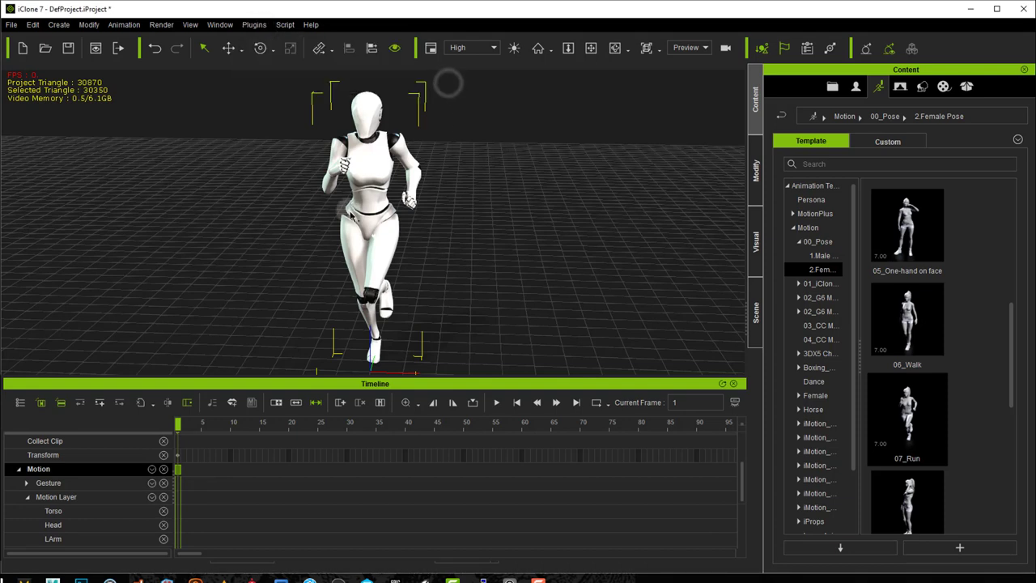
right_click(178, 472)
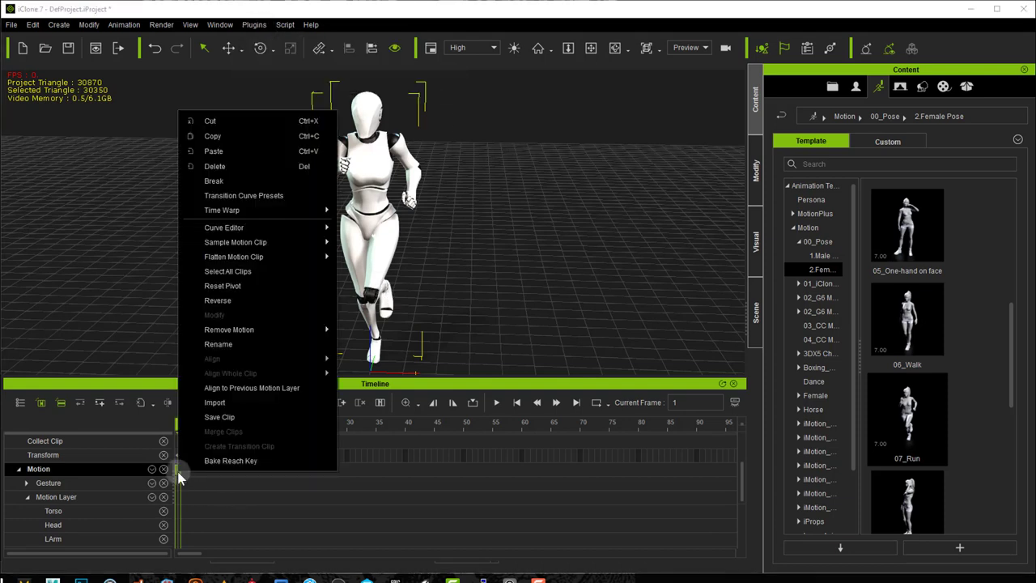
mouse_move(236, 243)
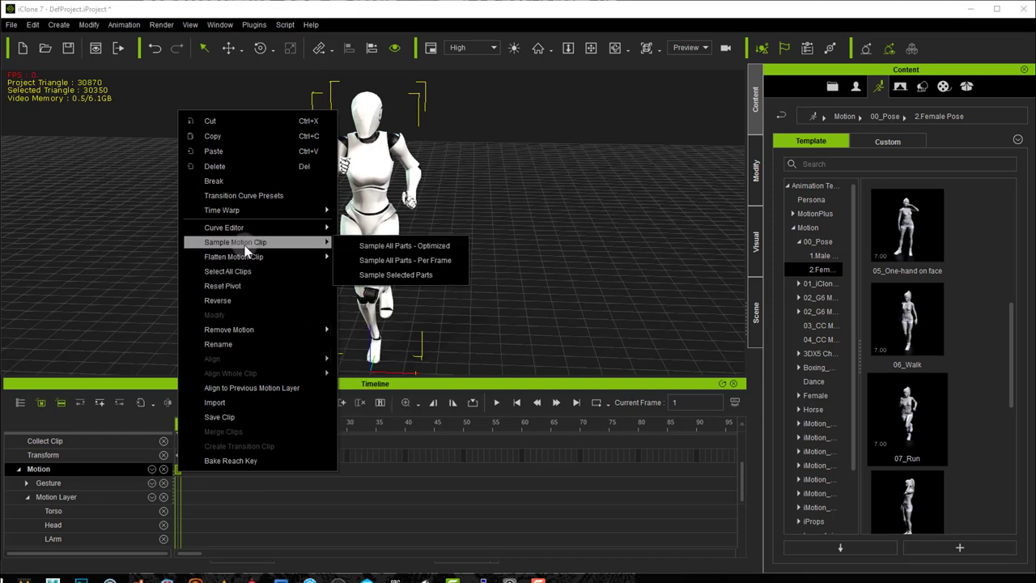
mouse_move(405, 246)
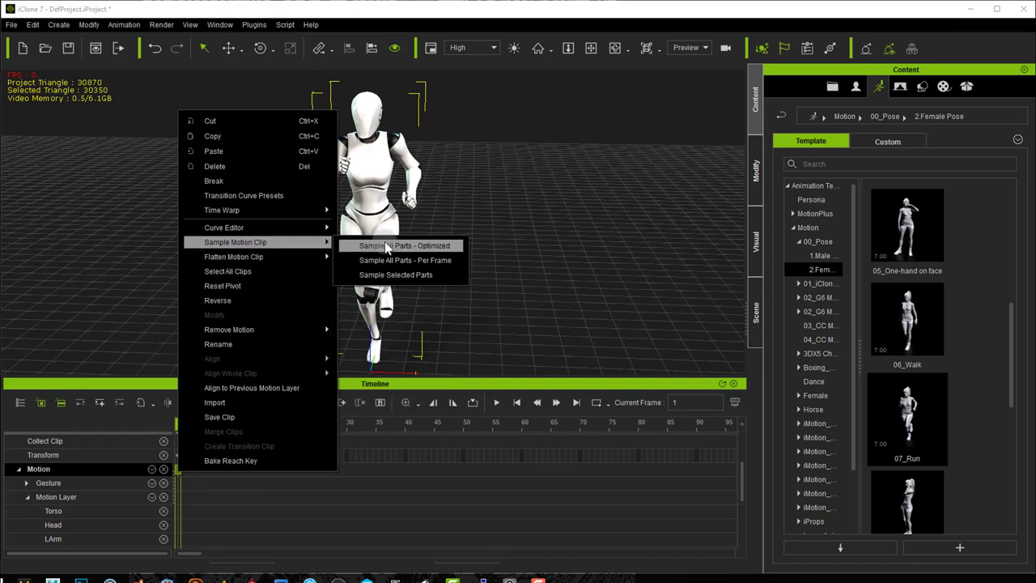
Sample the motion clip with Sample All Parts - Optimized, creating body-part keys
click(405, 246)
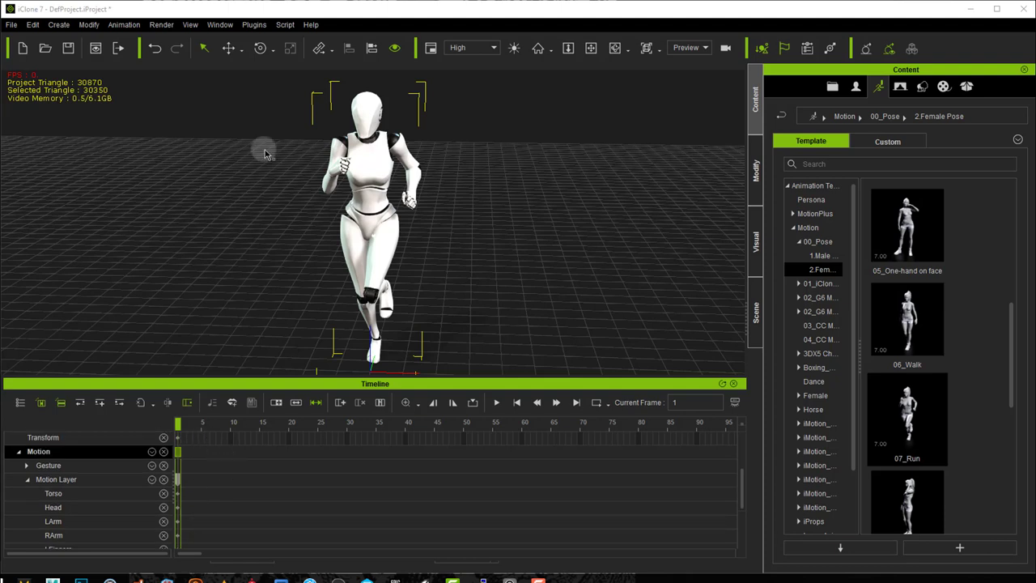
click(253, 24)
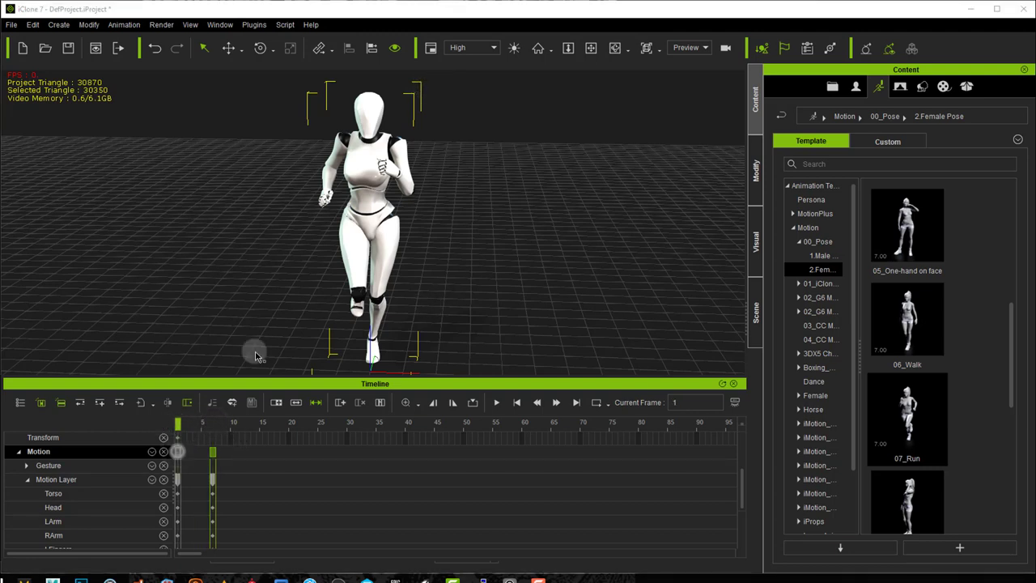
click(252, 24)
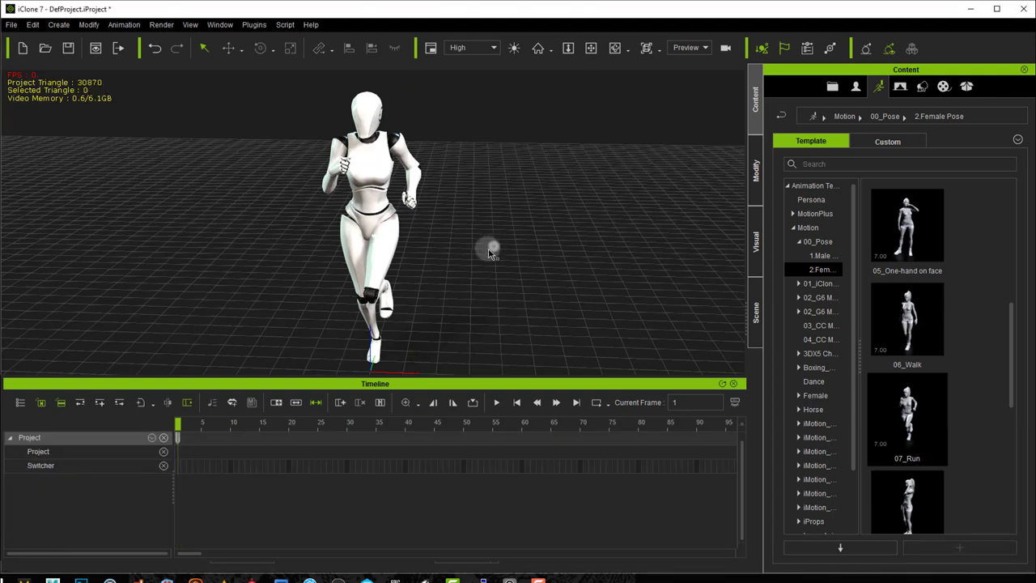
click(252, 25)
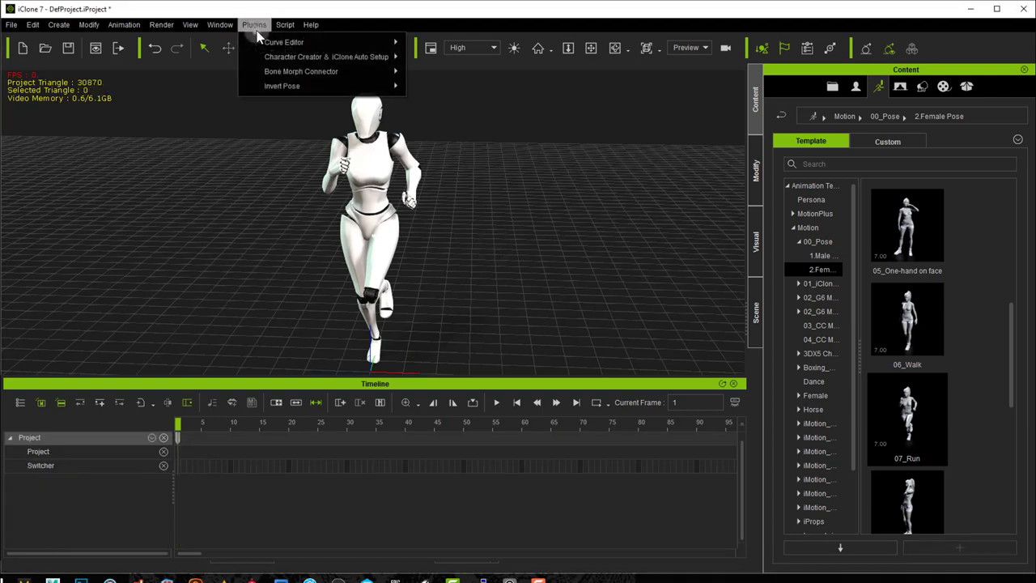
click(443, 96)
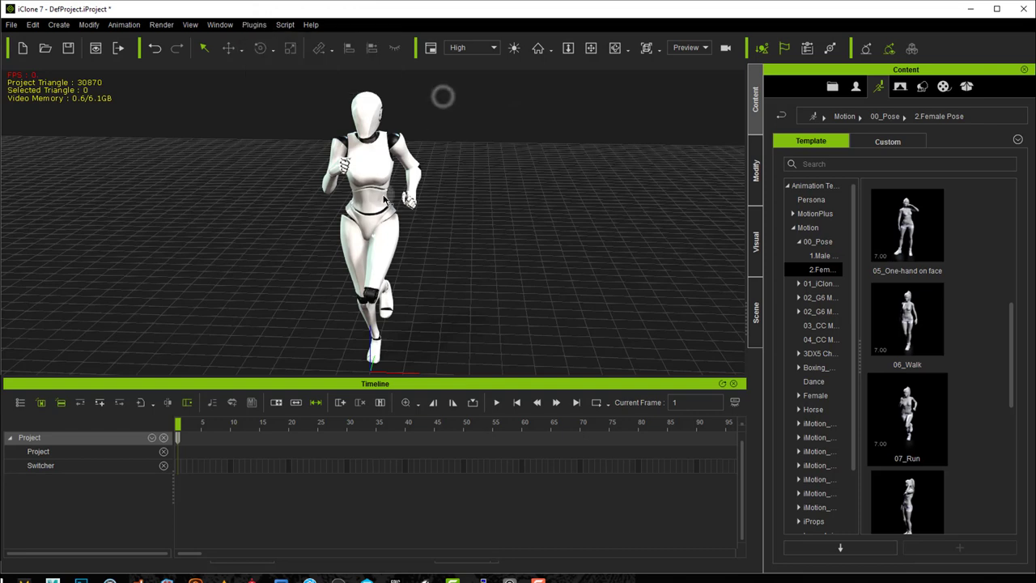